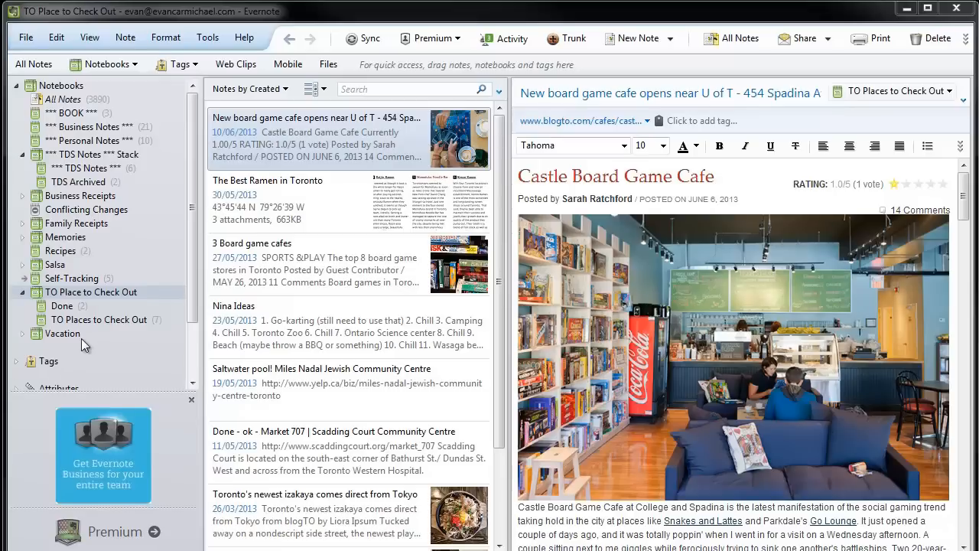
mouse_move(85, 340)
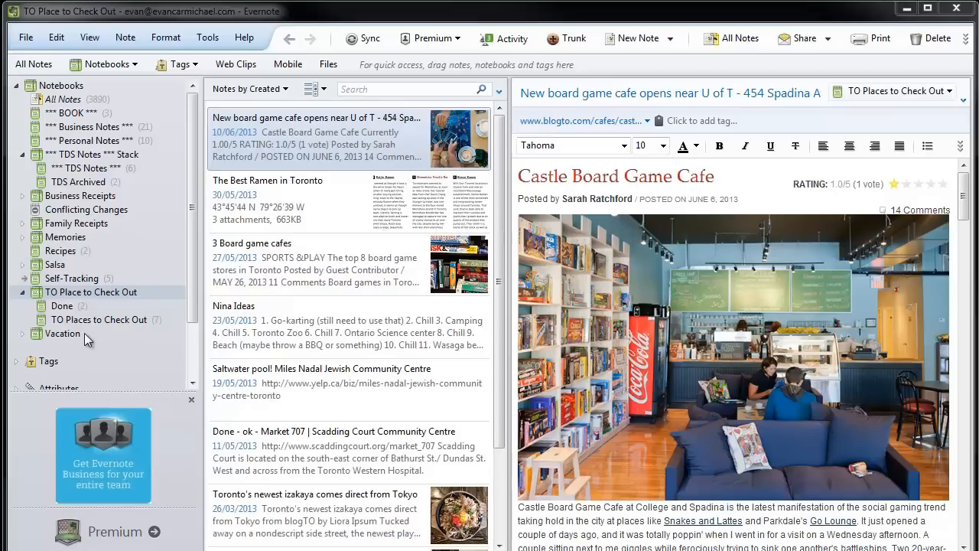
mouse_move(104, 320)
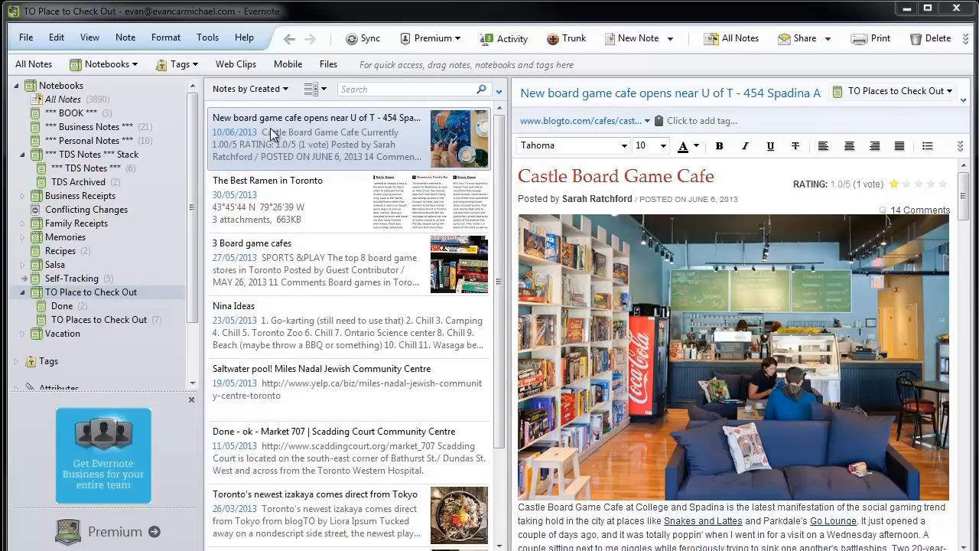
mouse_move(498, 214)
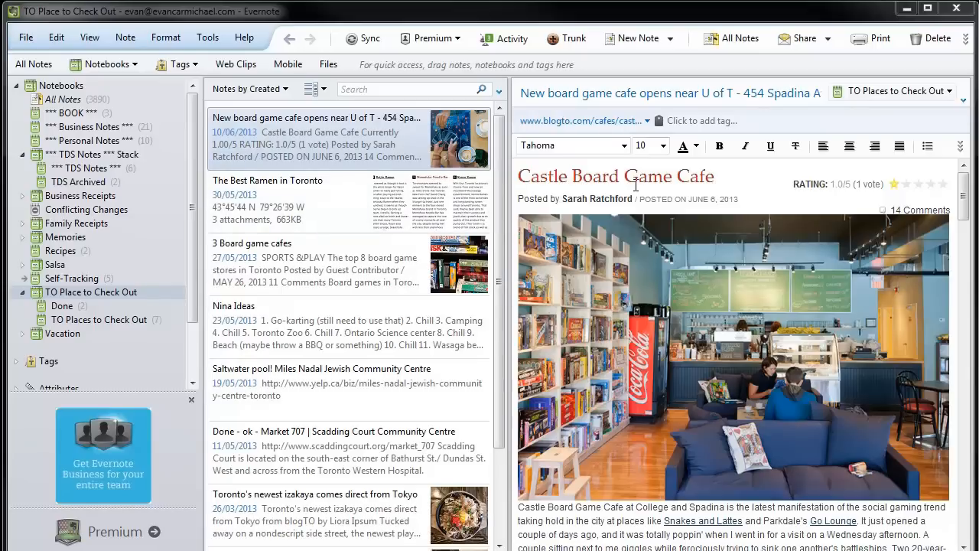
Show 'The Best Ramen in Toronto' note within the 'TO Places to Check Out' notebook
left_click(268, 181)
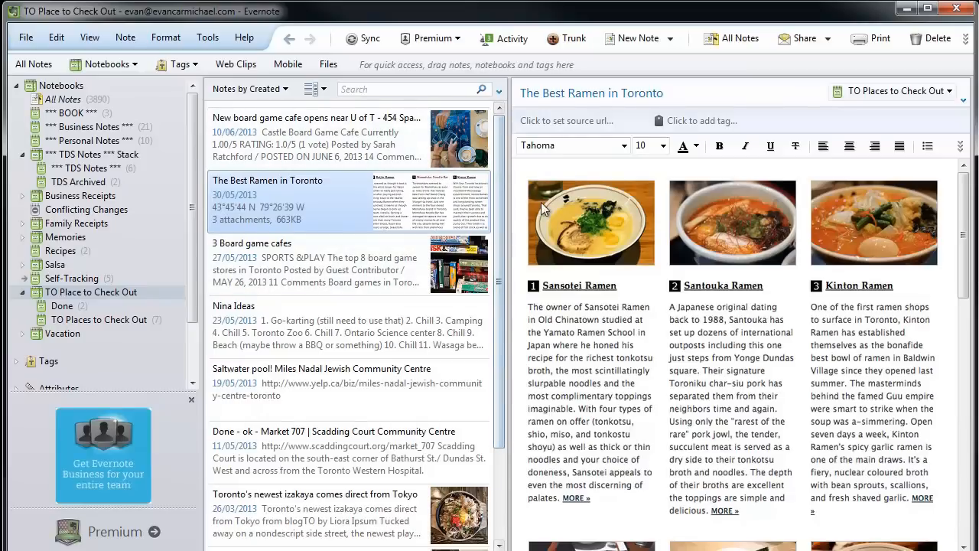
mouse_move(298, 135)
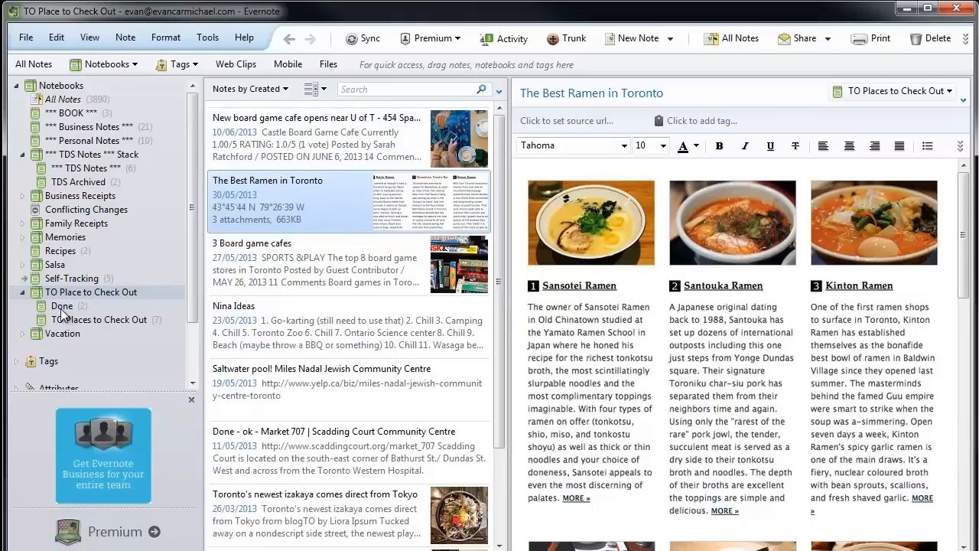
mouse_move(73, 333)
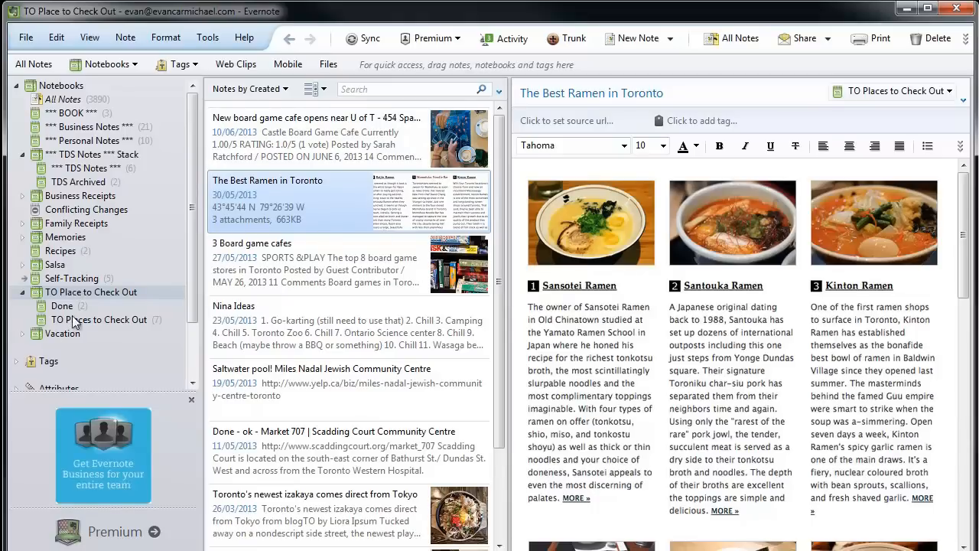
left_click(98, 320)
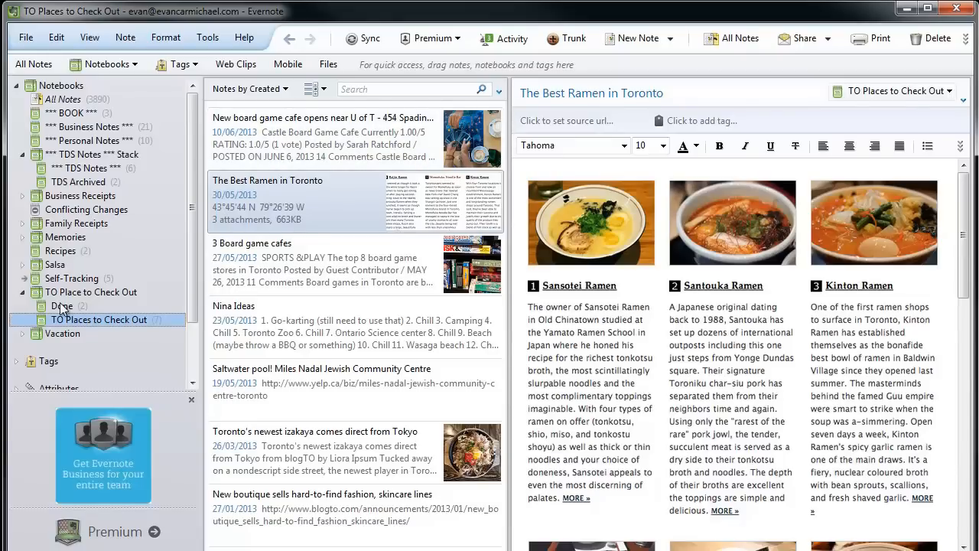
left_click(61, 306)
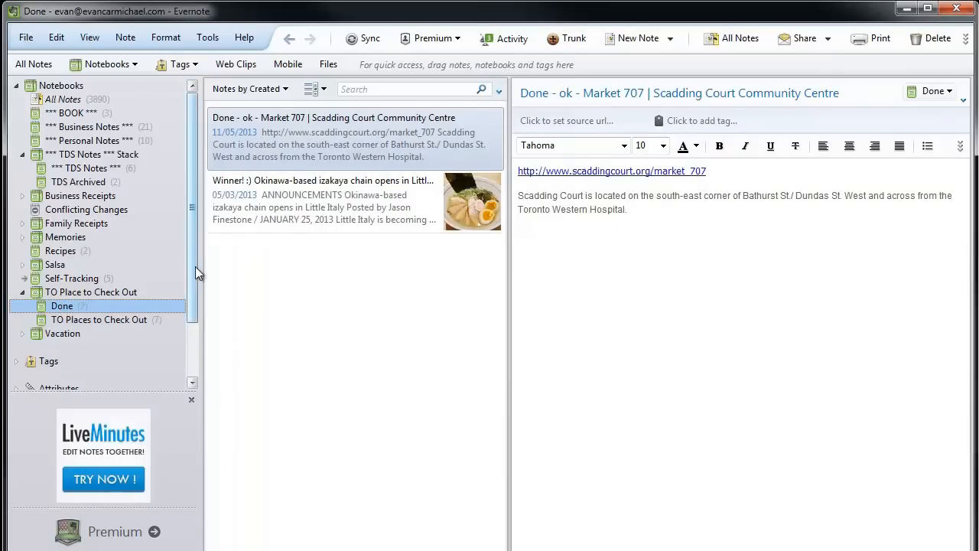
mouse_move(231, 275)
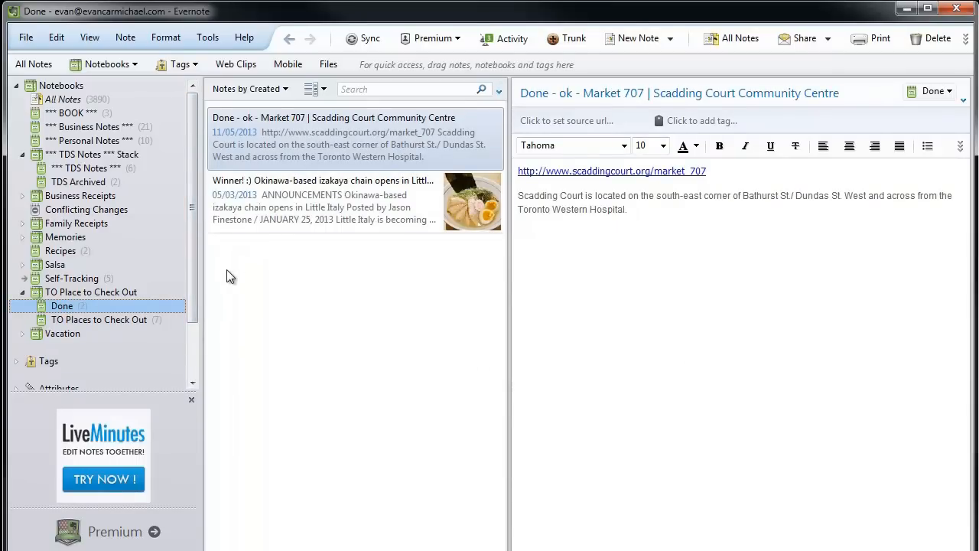
mouse_move(221, 287)
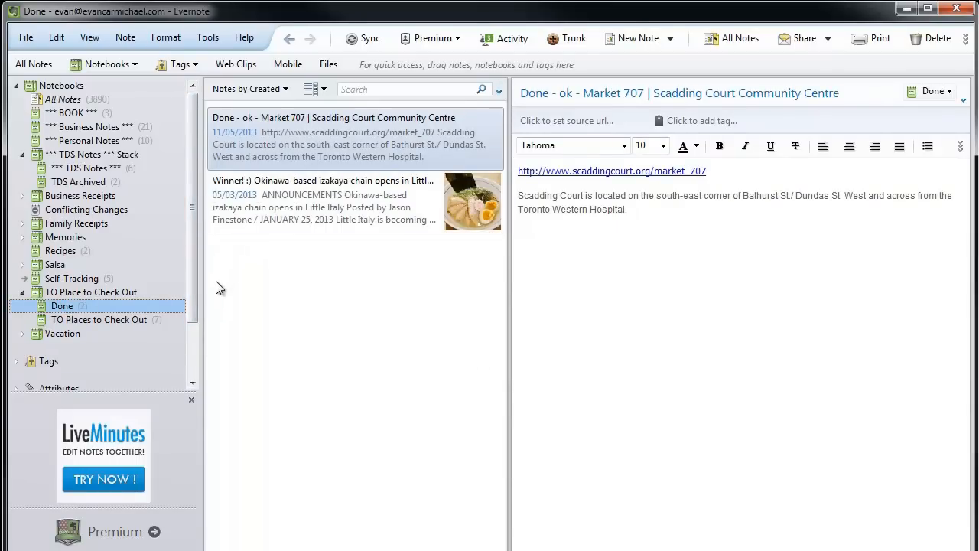
mouse_move(167, 208)
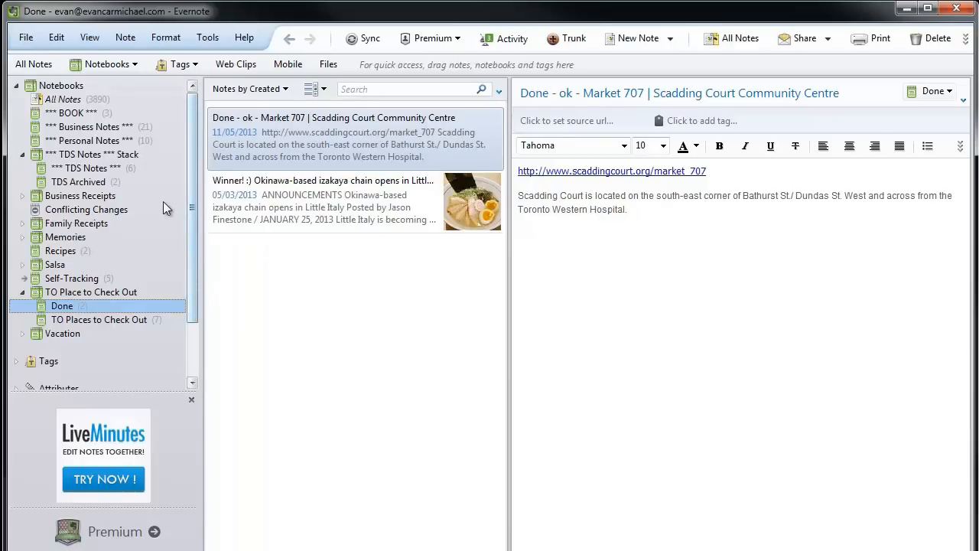
left_click(97, 320)
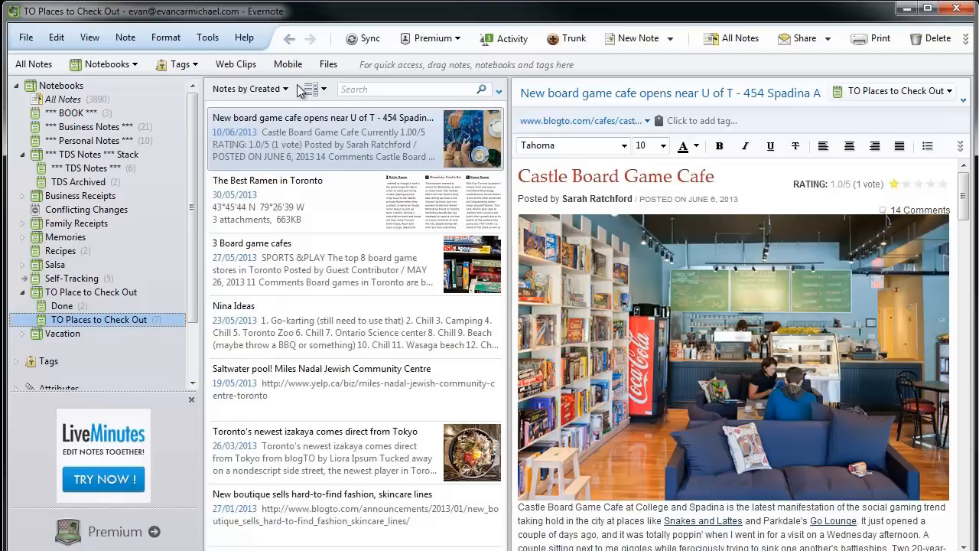
left_click(311, 89)
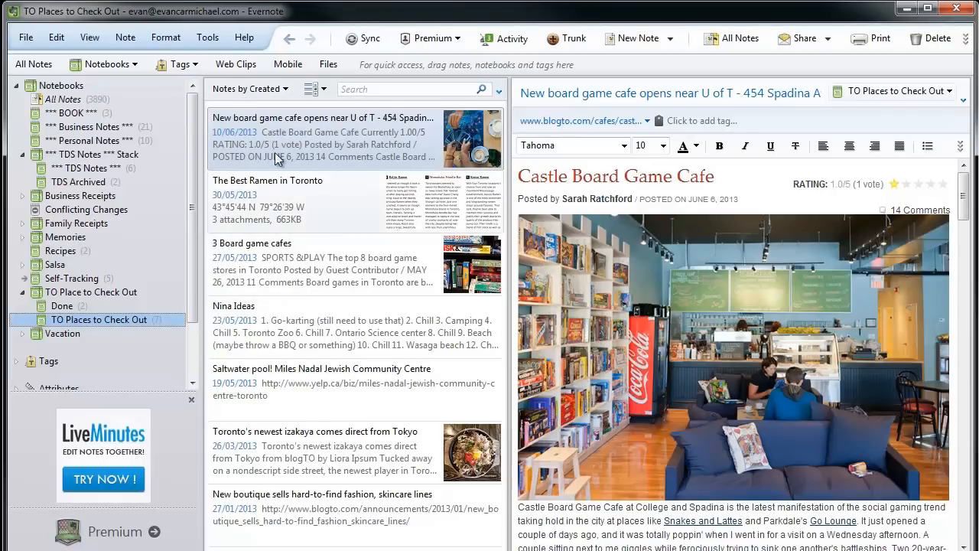
mouse_move(255, 156)
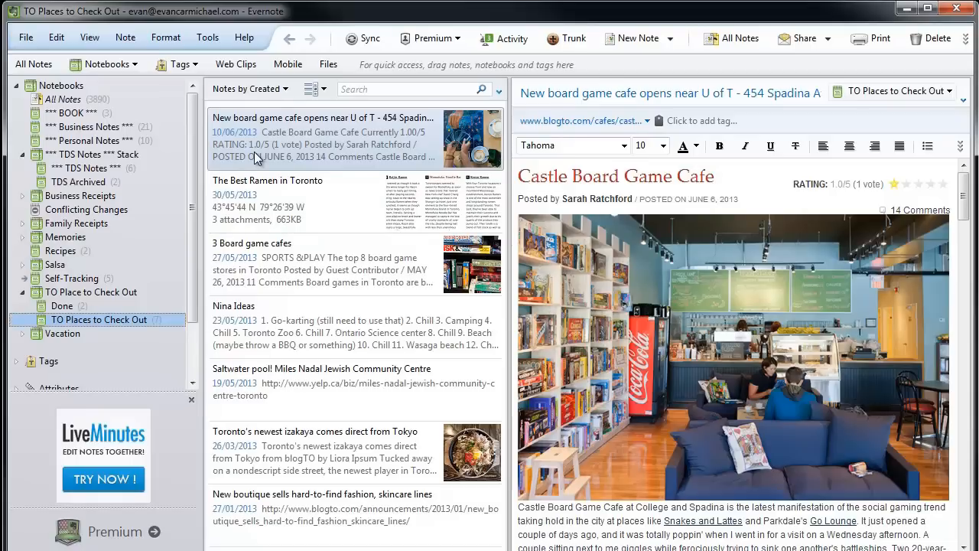
mouse_move(220, 286)
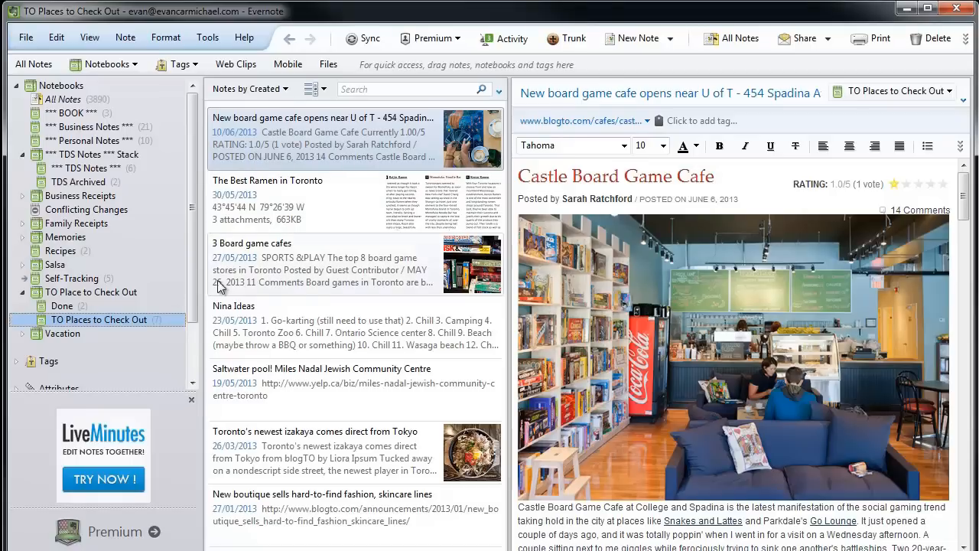
mouse_move(263, 212)
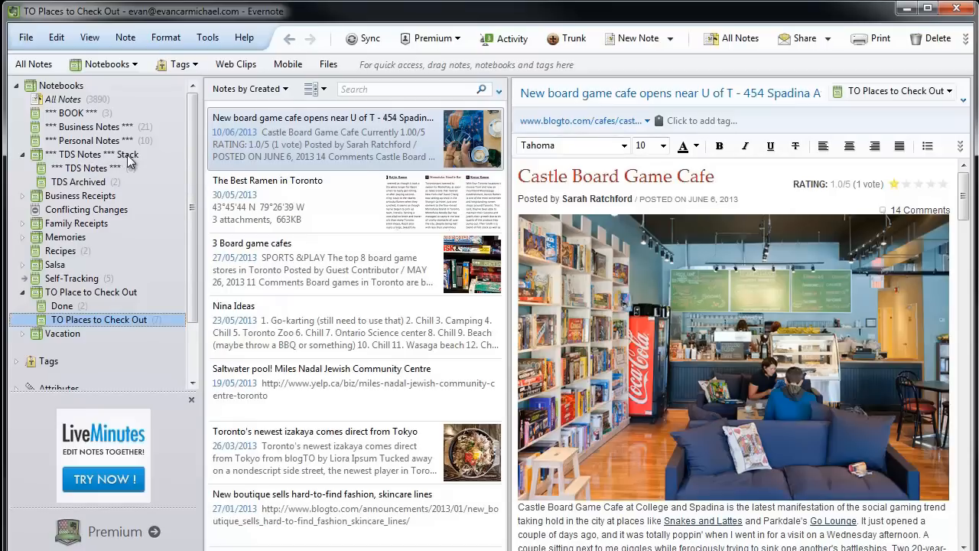
mouse_move(209, 165)
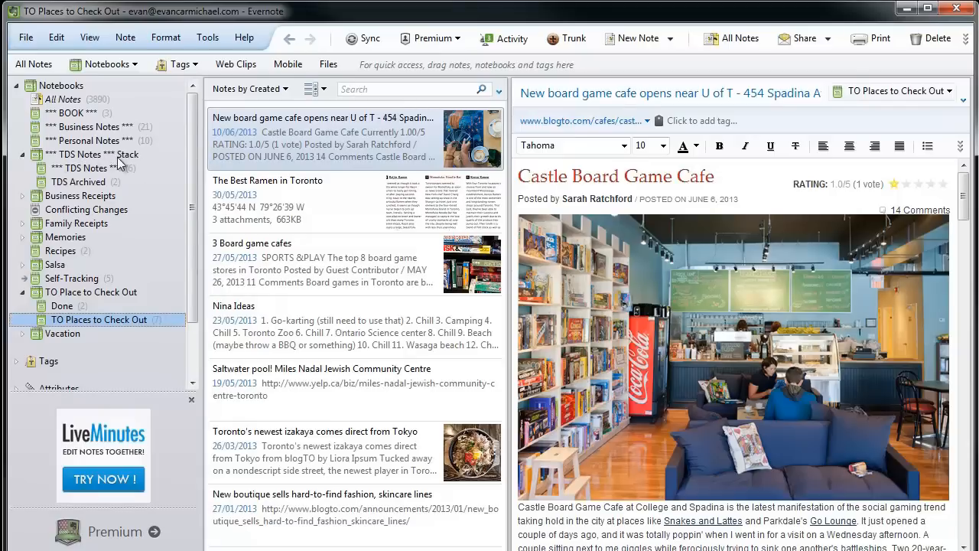
mouse_move(129, 174)
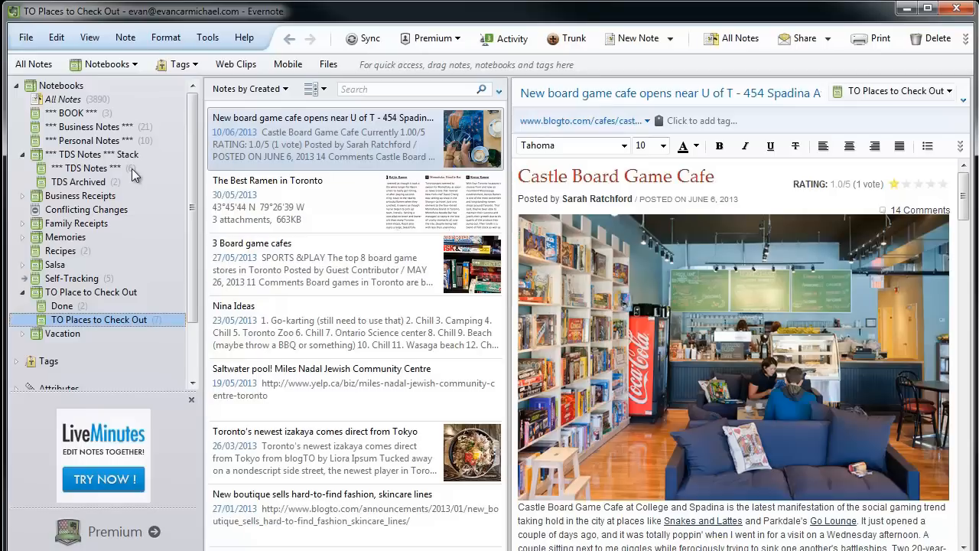
mouse_move(105, 196)
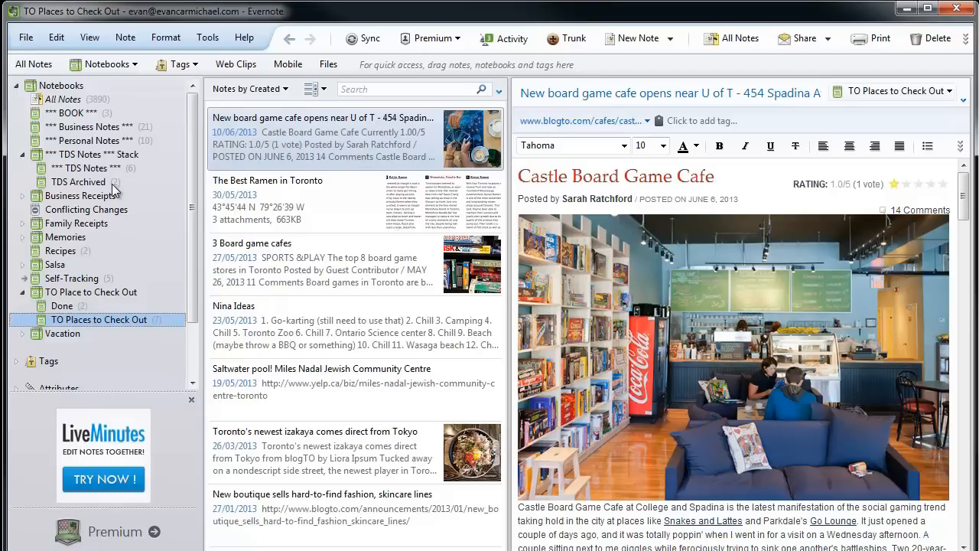
mouse_move(161, 171)
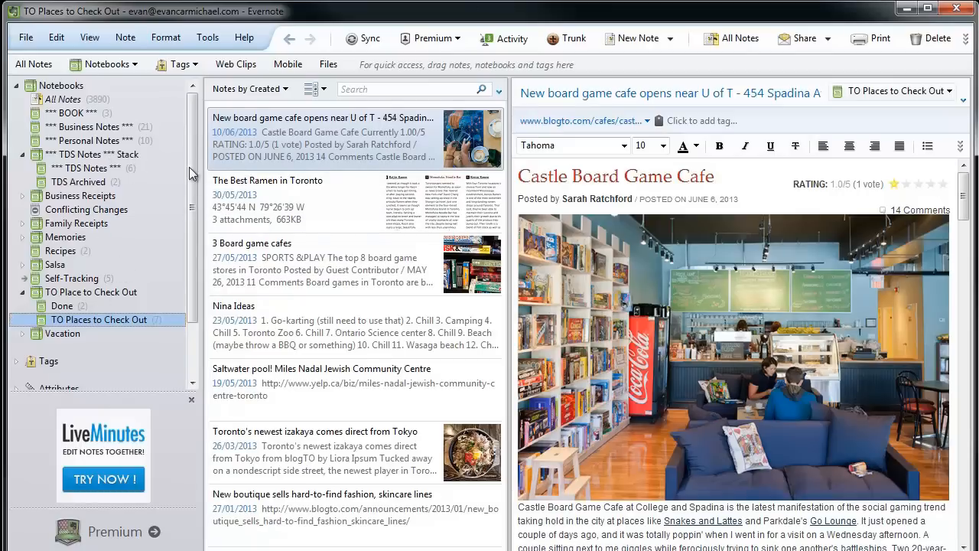
mouse_move(122, 167)
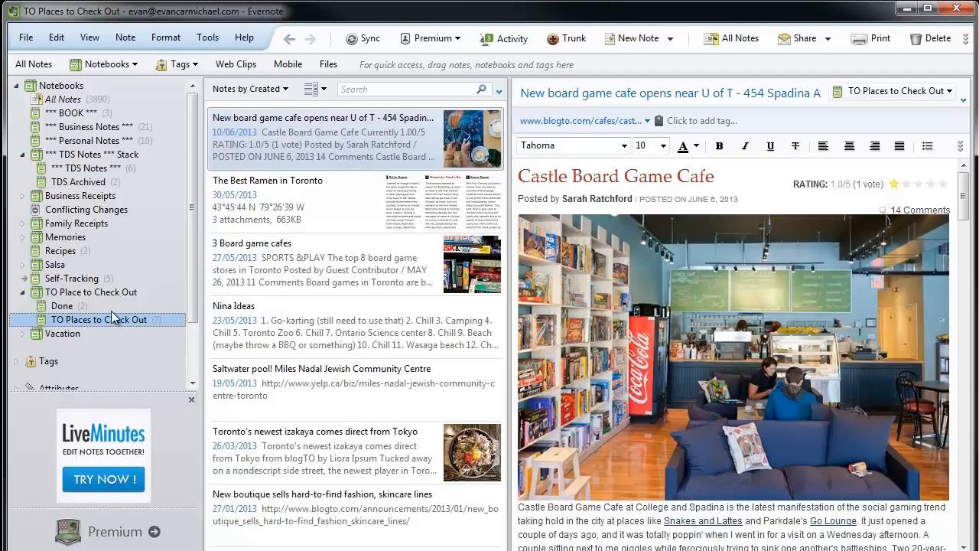
mouse_move(91, 353)
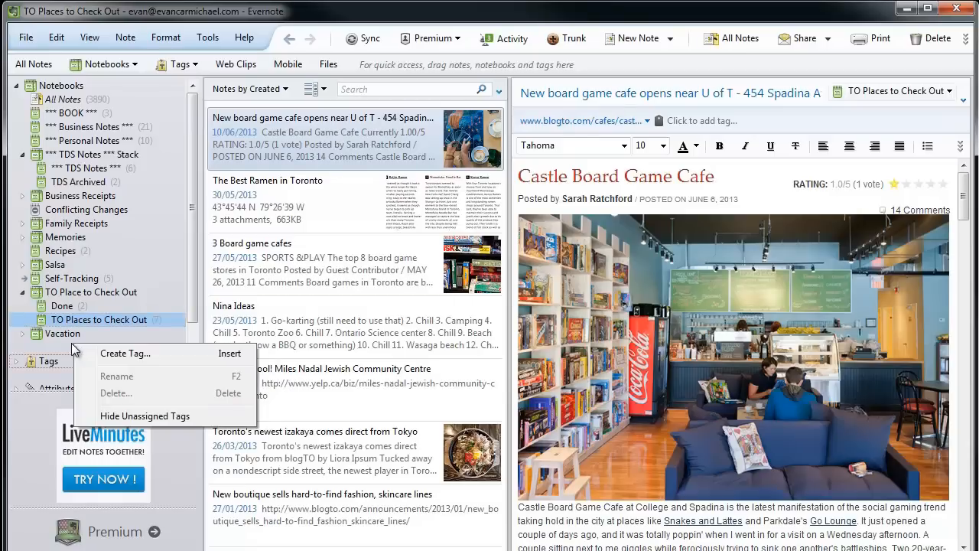
Name the new notebook 'Business Tasks' and add it to a new notebook stack
left_click(62, 333)
type("B")
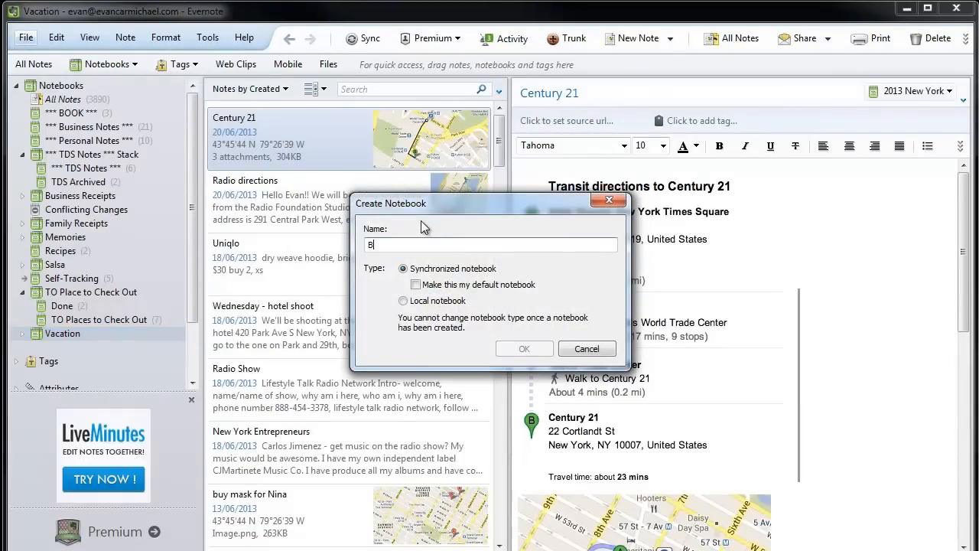
type("usiness Tasks")
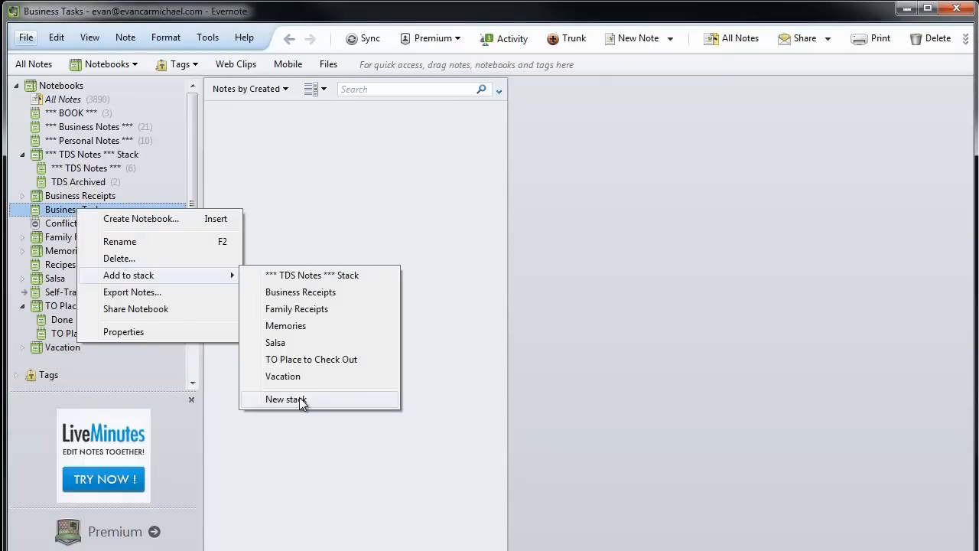
left_click(285, 400)
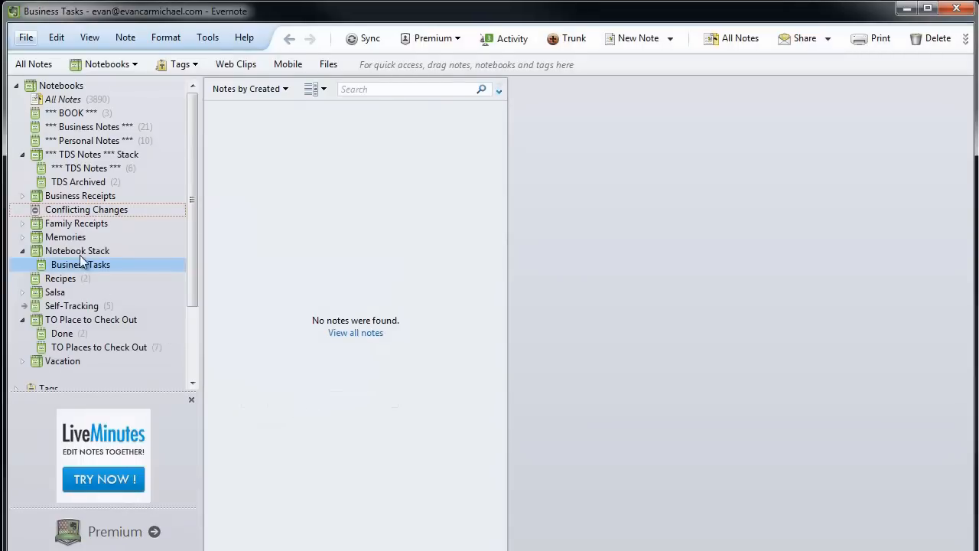
Rename the new stack 'Business Tasks' and reopen the Business Tasks notebook
right_click(77, 250)
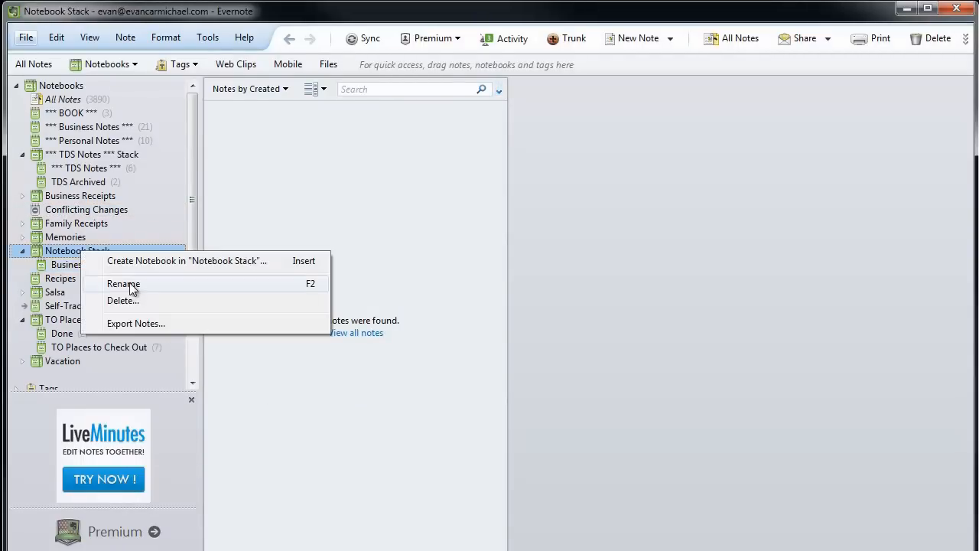
left_click(122, 283)
type("Business Tasks")
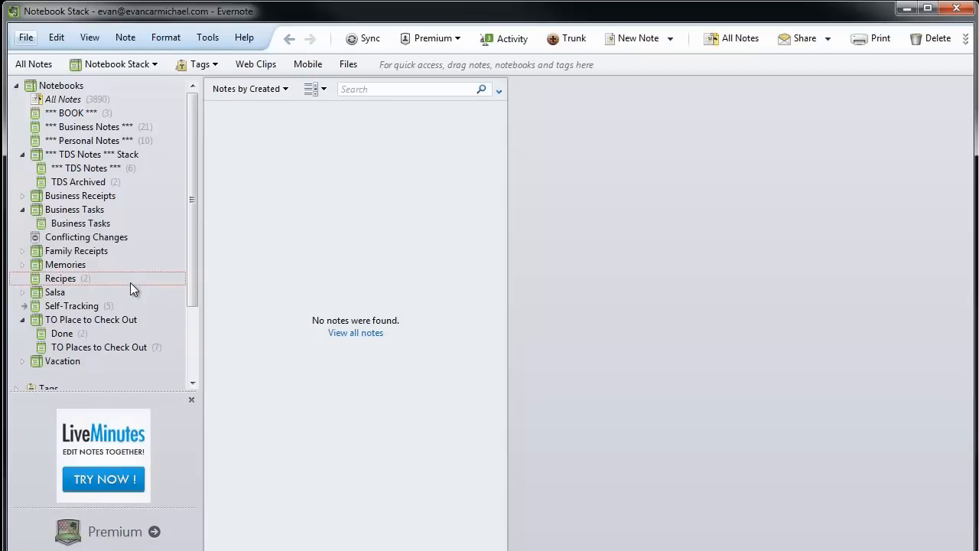
mouse_move(36, 202)
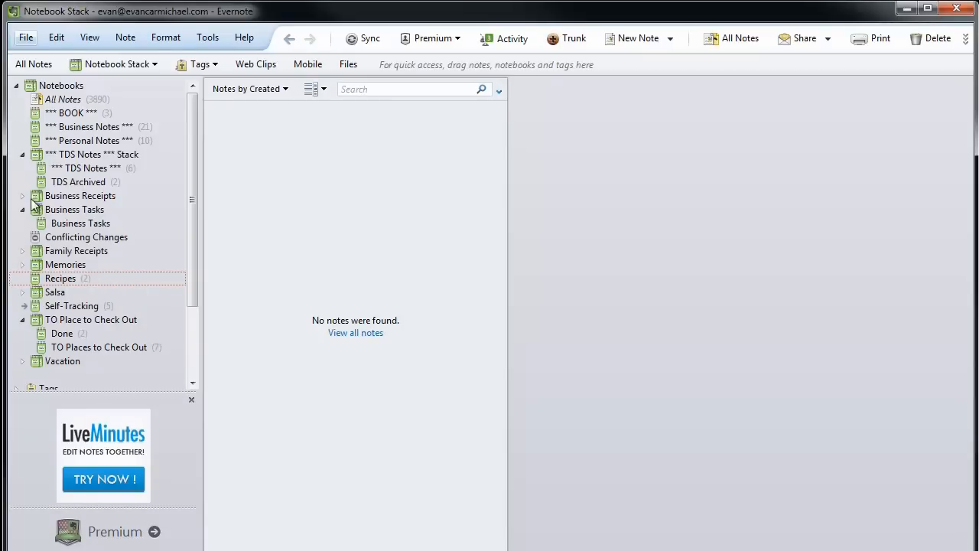
left_click(80, 223)
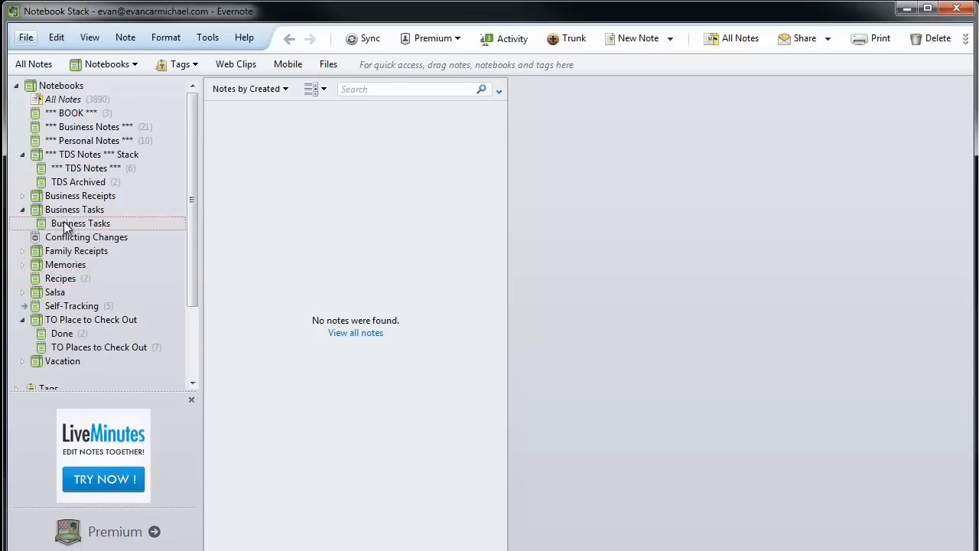
left_click(80, 223)
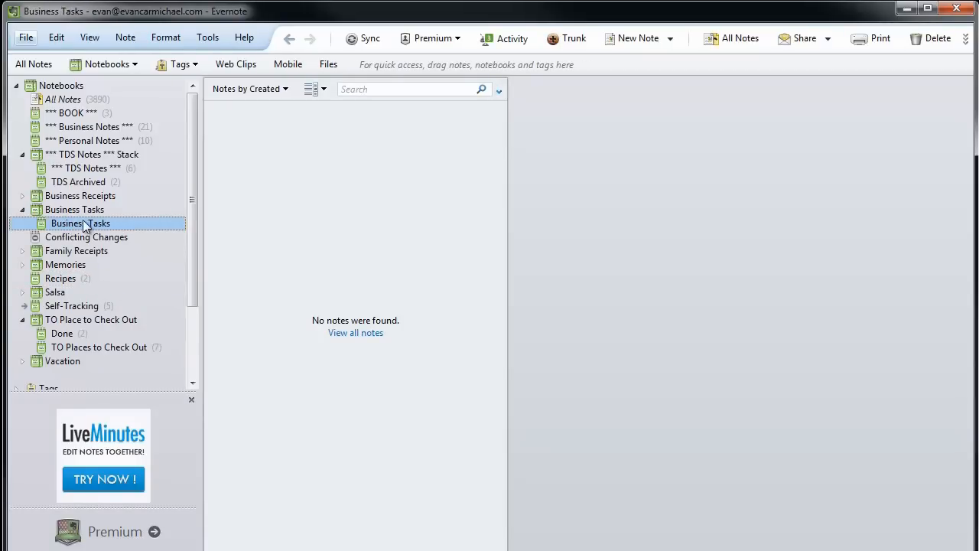
right_click(73, 208)
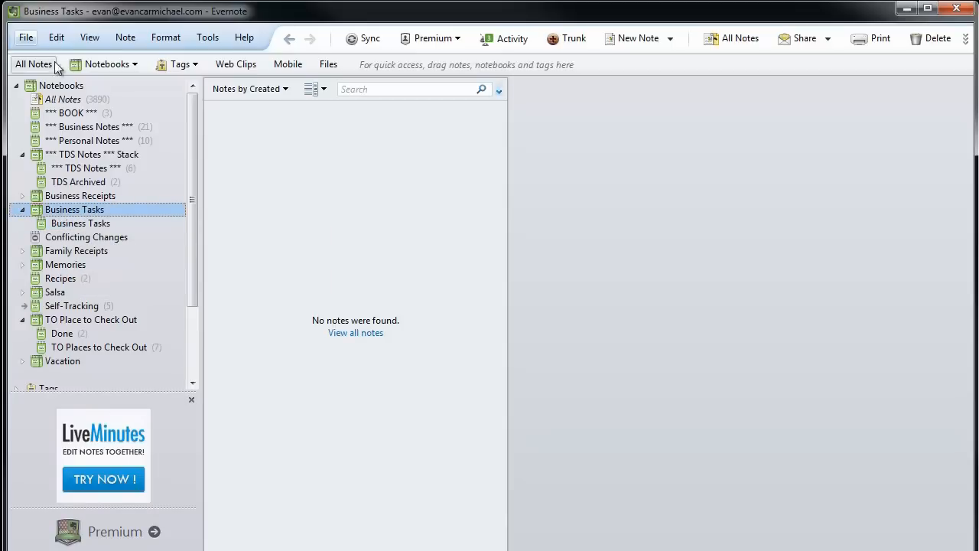
Create a 'Done Business Tasks' notebook inside the Business Tasks stack and reopen Business Tasks
right_click(74, 208)
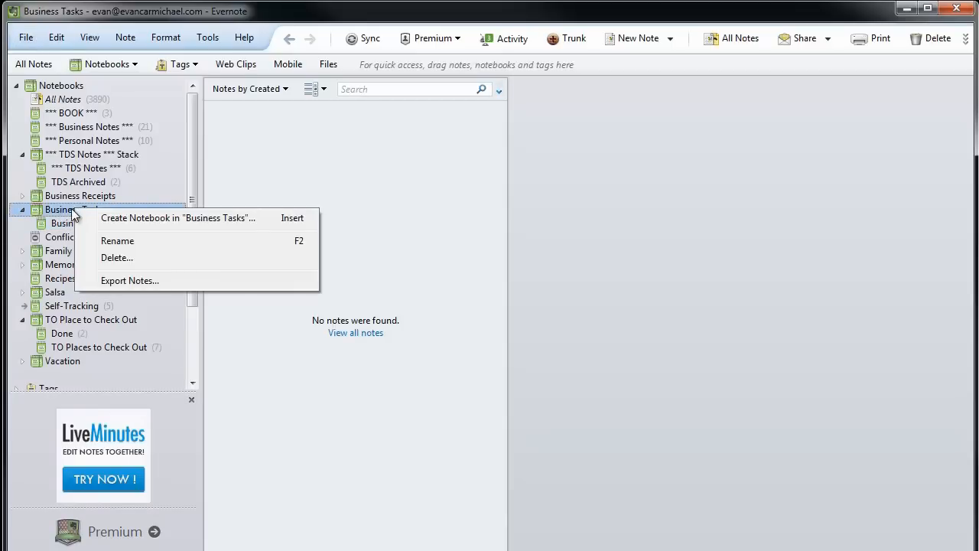
left_click(178, 217)
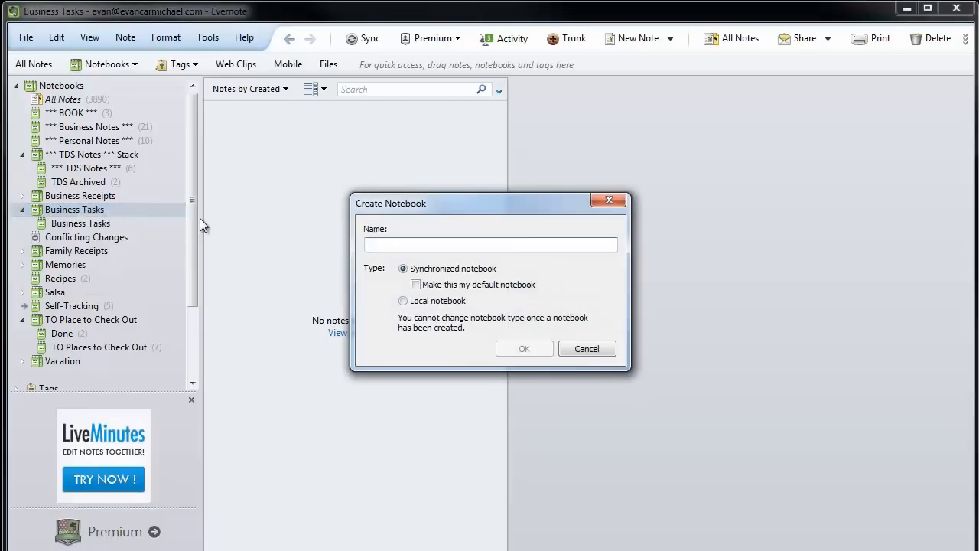
type("Done")
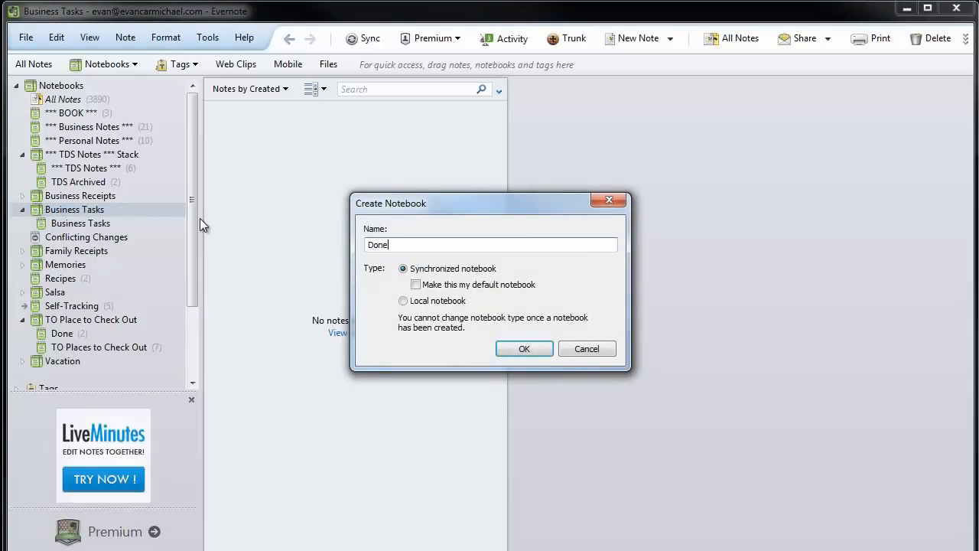
left_click(523, 349)
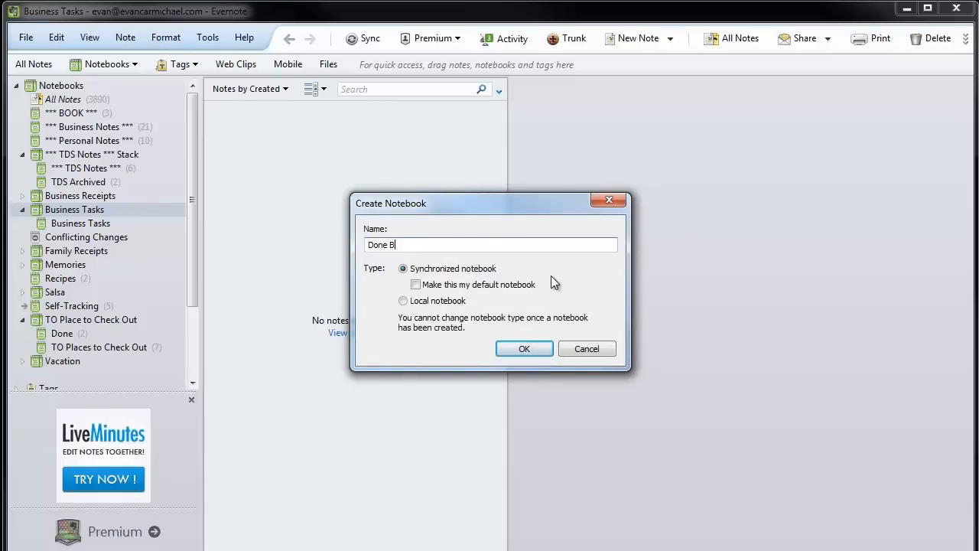
type("usiness Tasks")
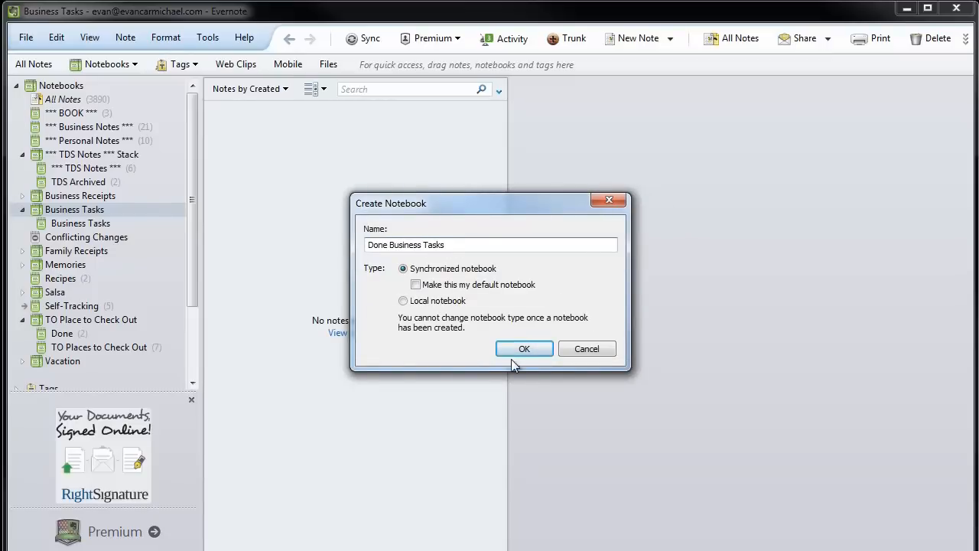
left_click(523, 349)
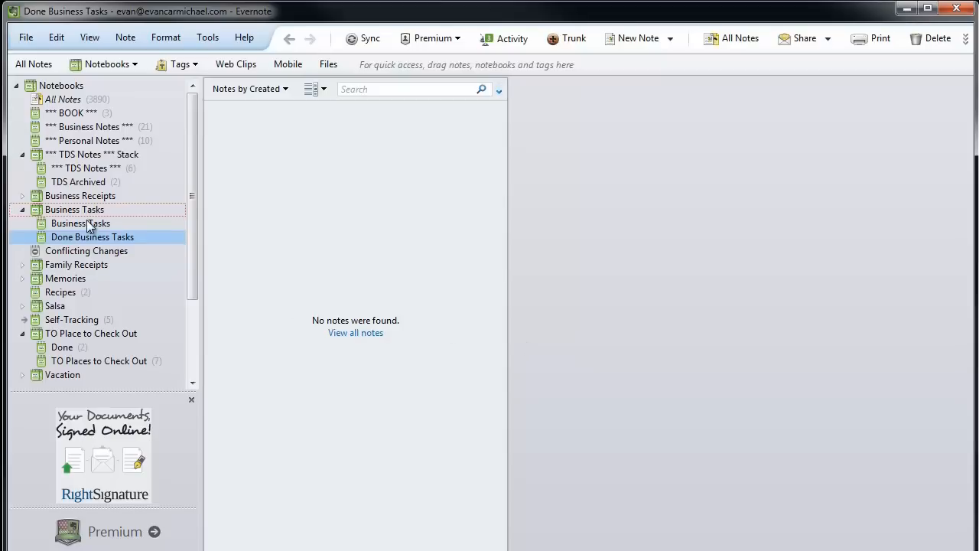
left_click(79, 224)
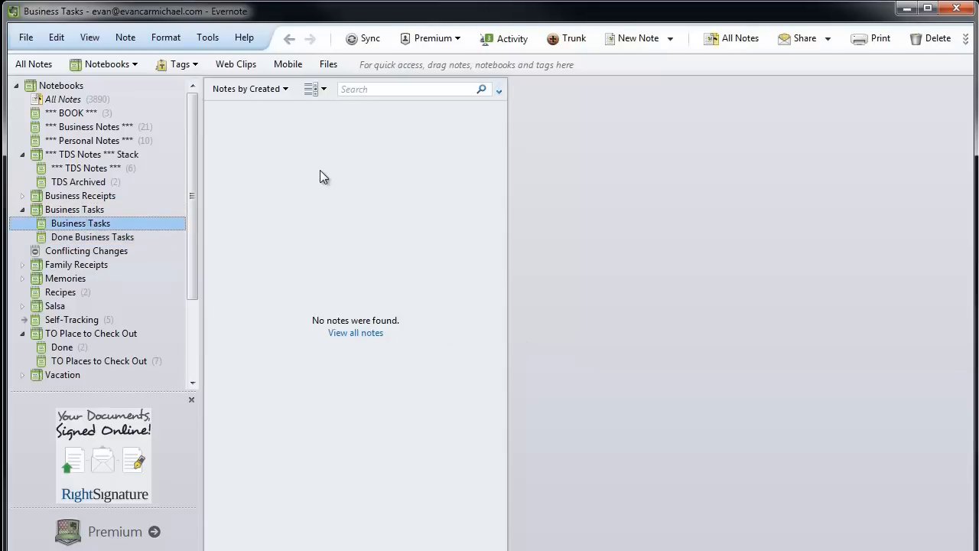
Create a 'CAll Hugo' note in Business Tasks and move it into Done Business Tasks
left_click(636, 38)
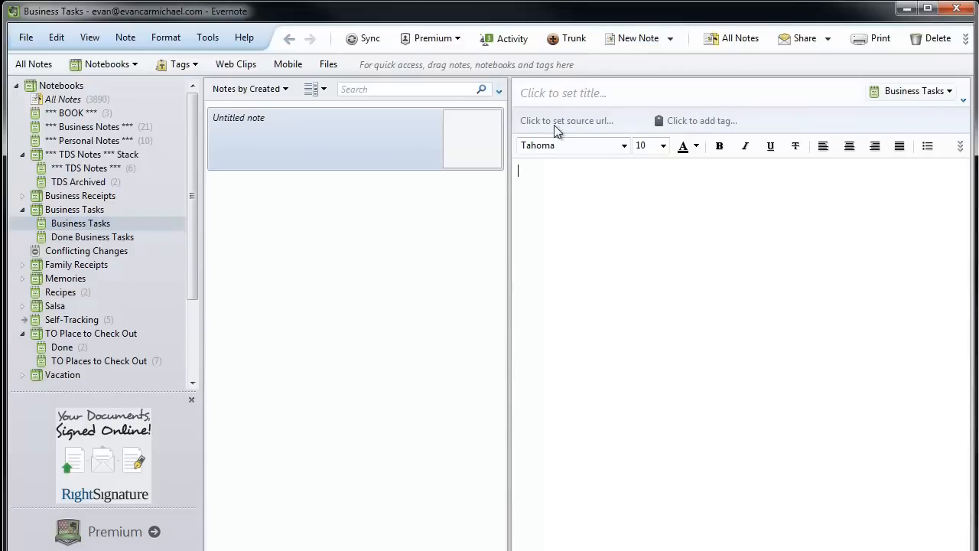
type("CAll Hugo")
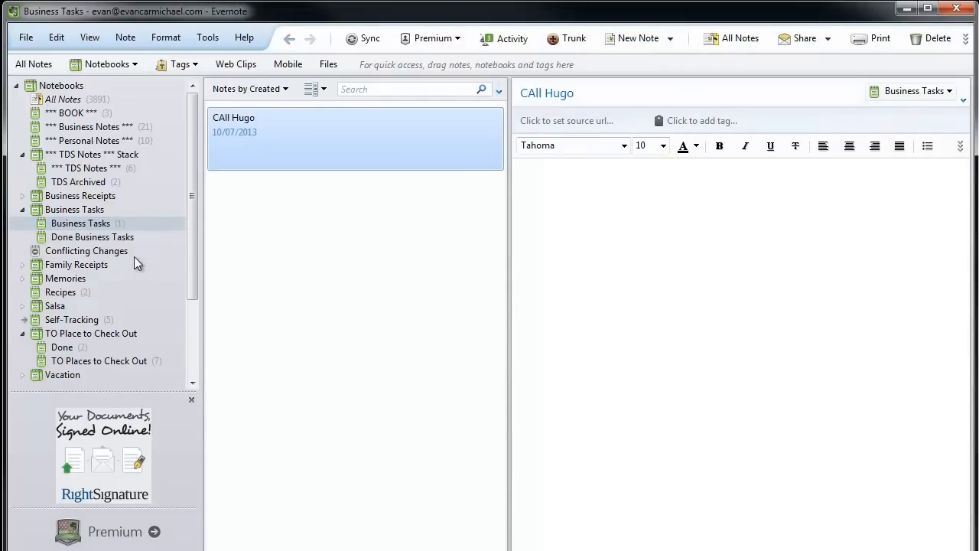
mouse_move(303, 329)
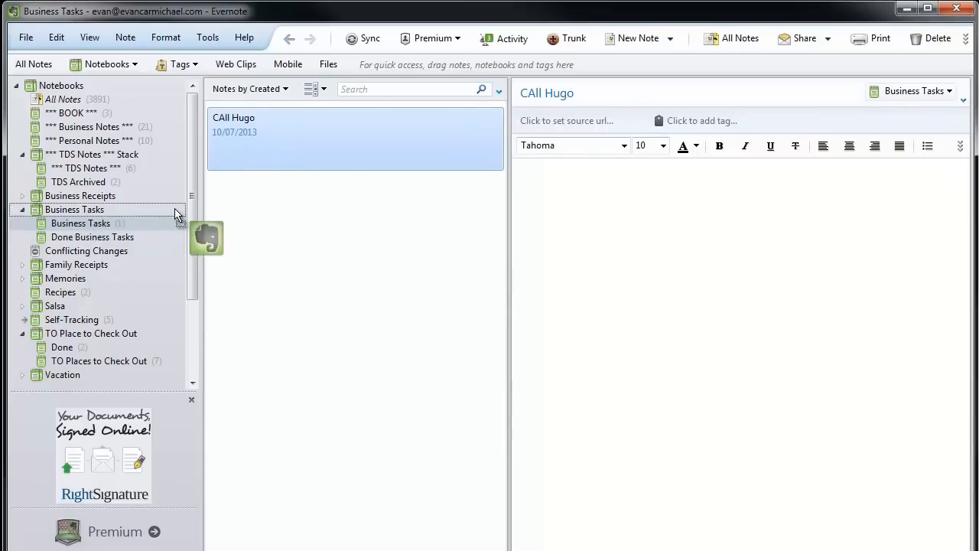
left_click(79, 223)
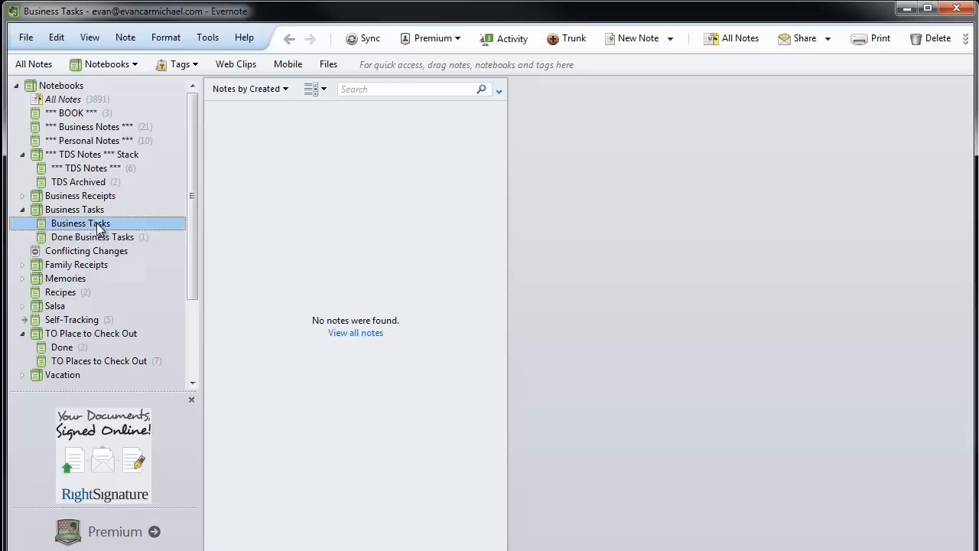
mouse_move(291, 219)
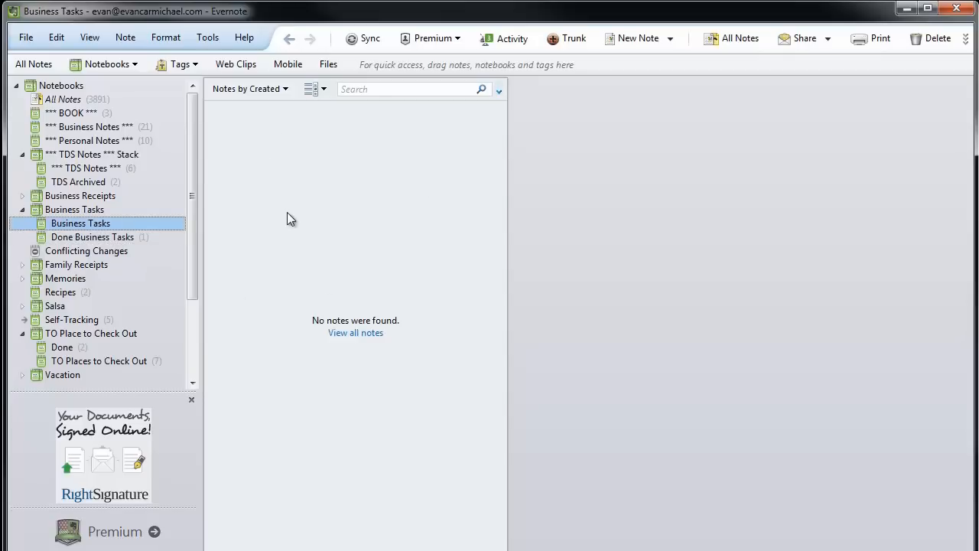
mouse_move(321, 205)
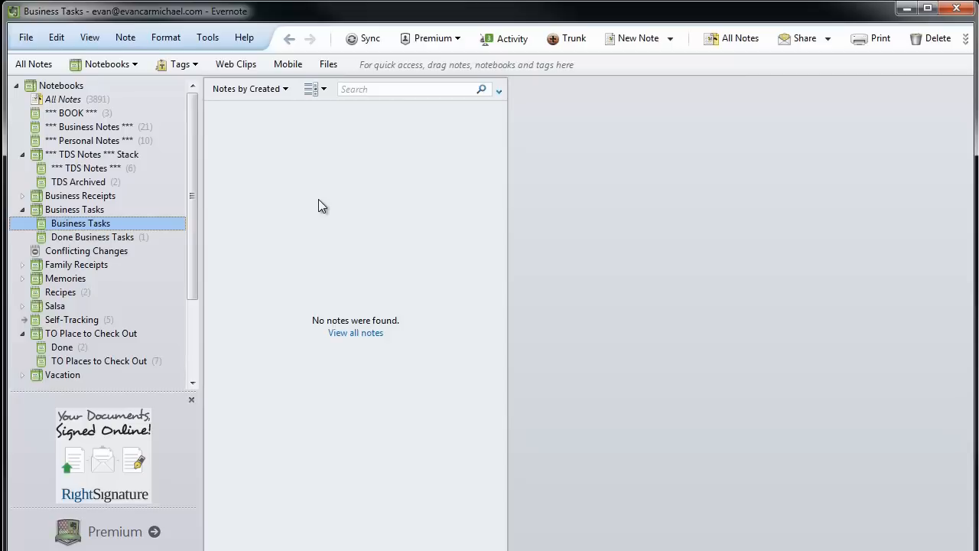
mouse_move(326, 202)
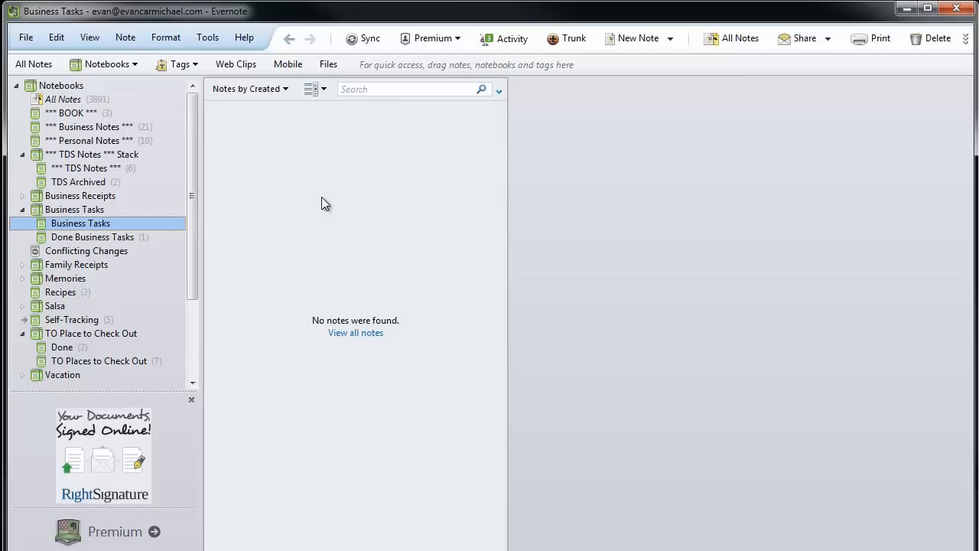